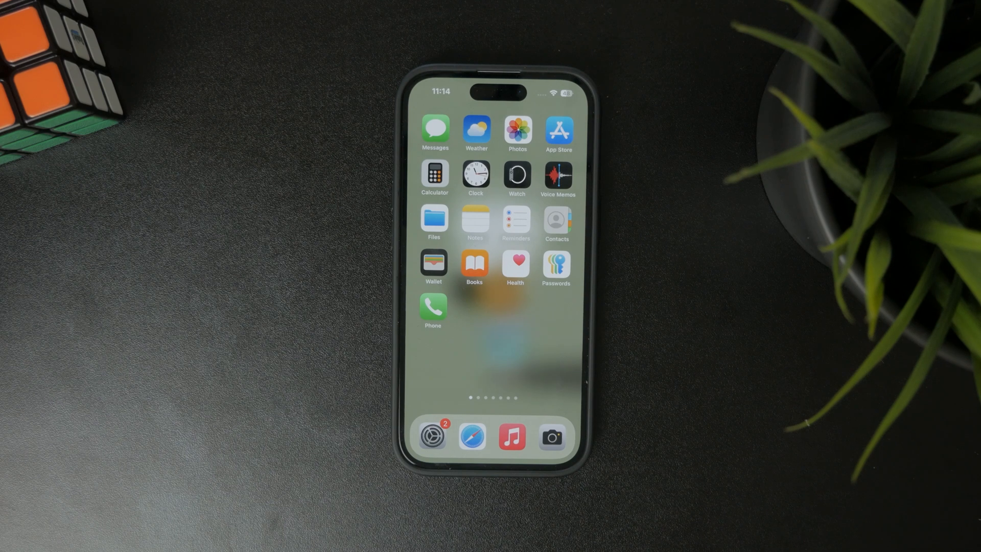
Return to the photo library and scroll to the Recently Deleted collection
click(517, 131)
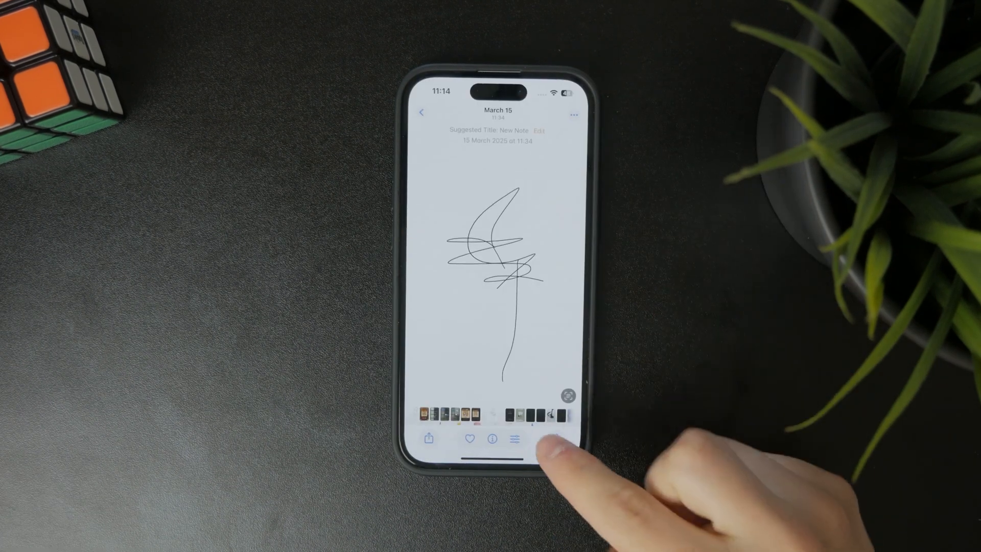
click(519, 440)
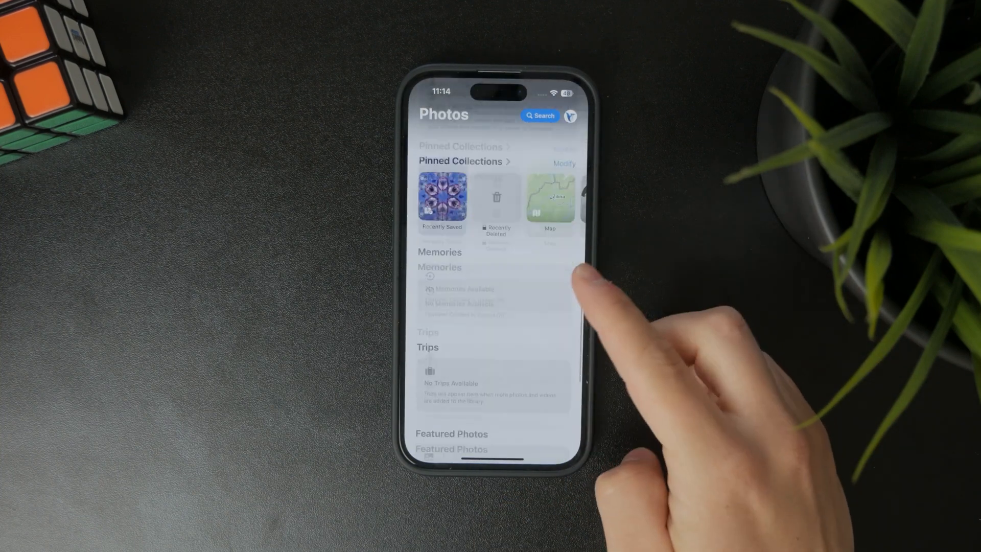
scroll(down, 3)
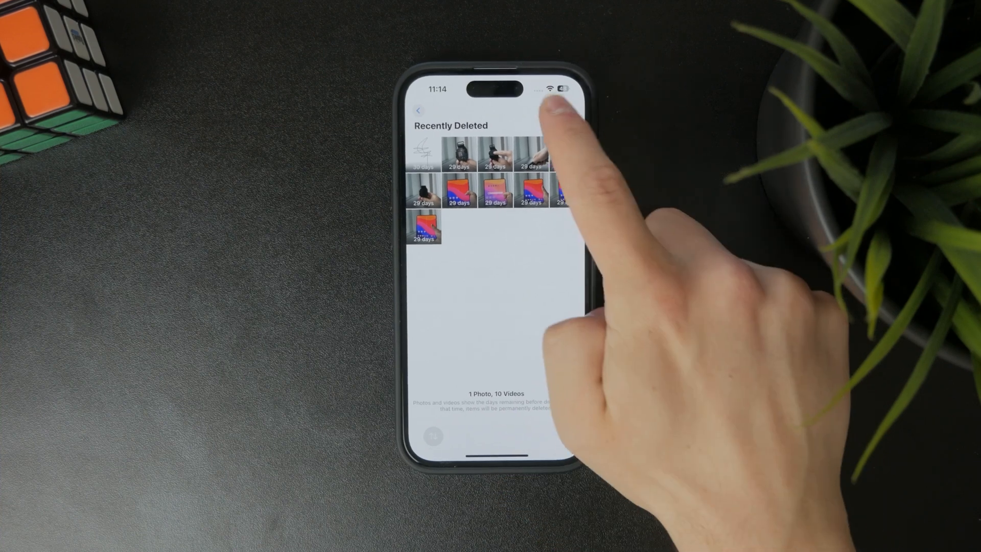
Delete all Recently Deleted items permanently, confirming Delete From This iPhone
click(540, 89)
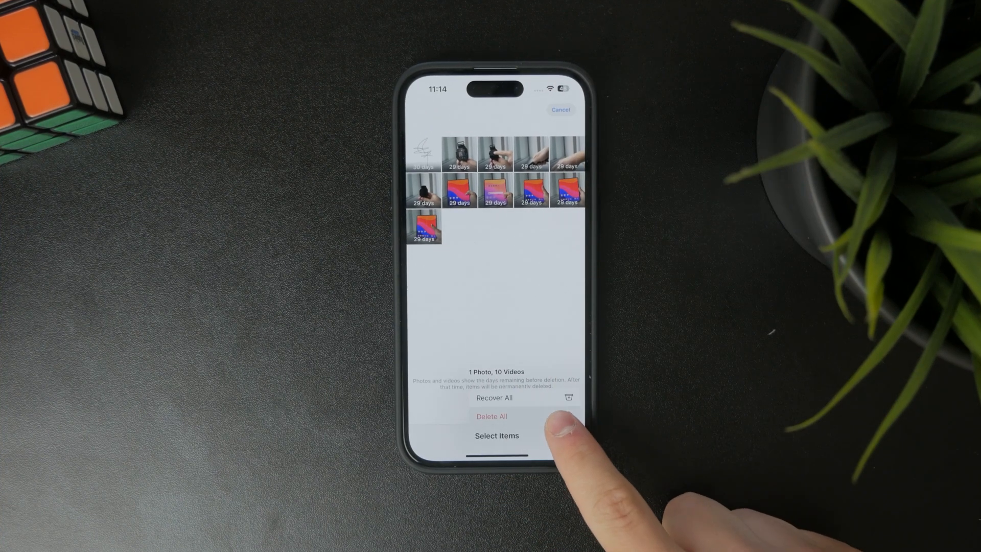
click(491, 416)
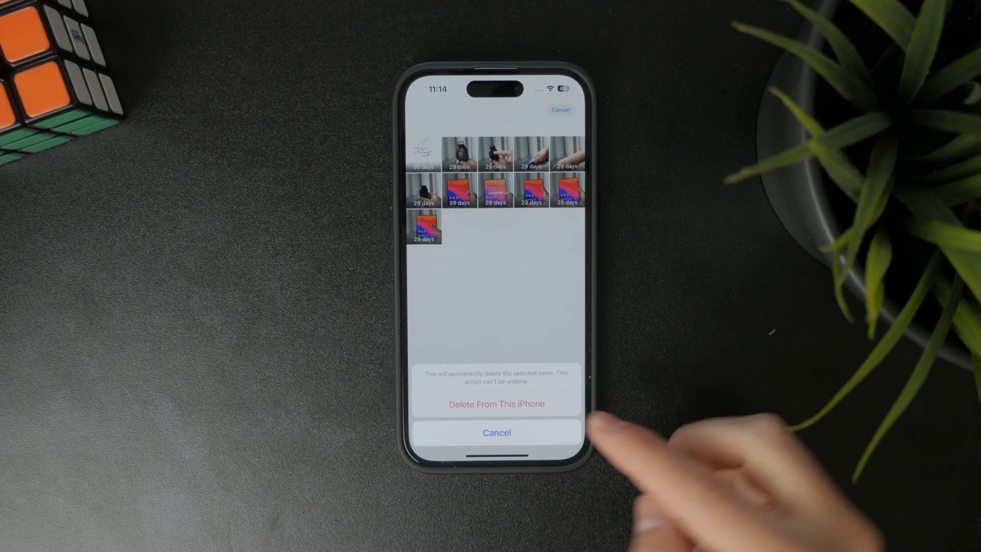
click(497, 404)
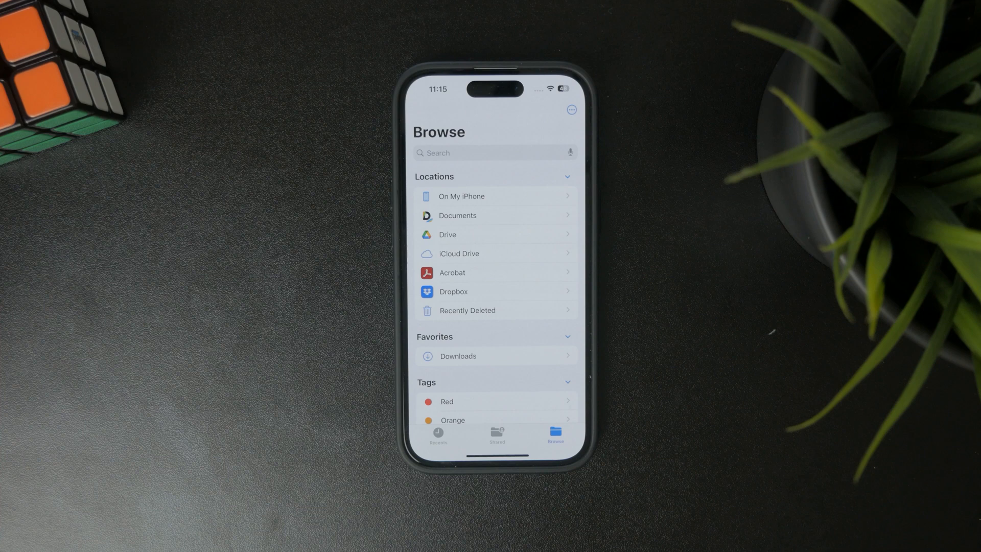
Enter the Recently Deleted location listed under Browse in Files
click(467, 311)
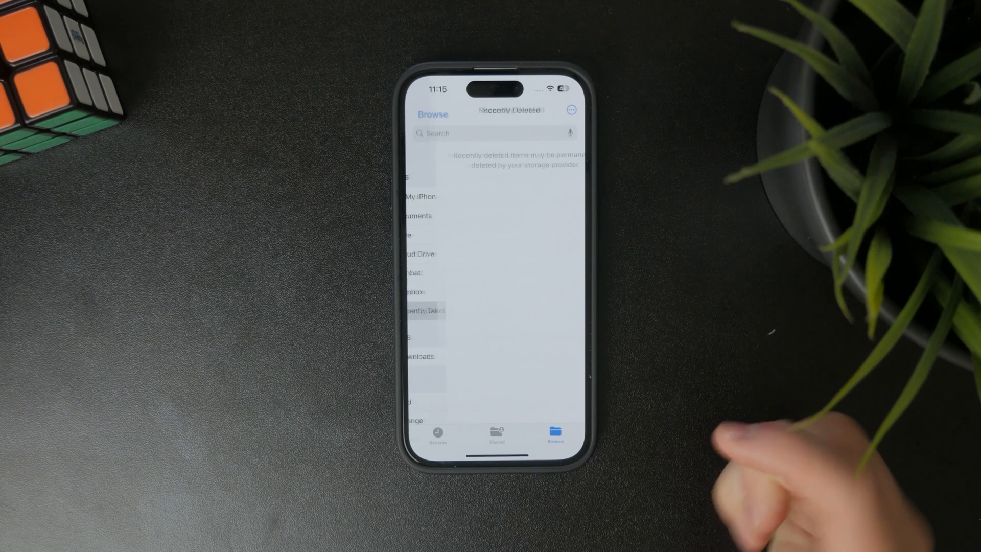